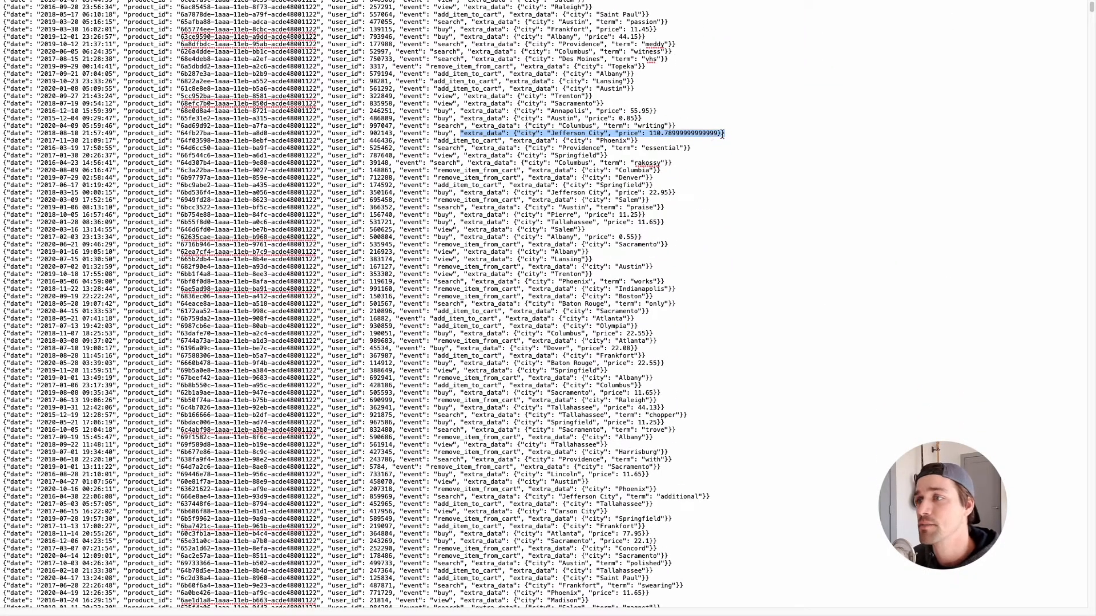
mouse_move(521, 152)
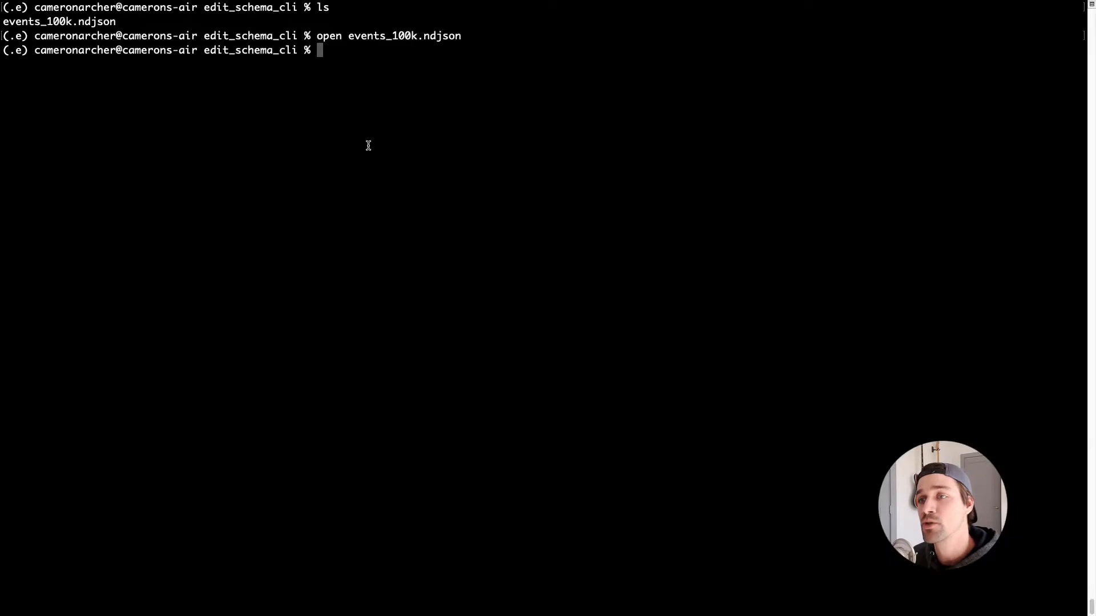
- Generate the events_100k data source from events_100k.ndjson and push it to Tinybird
type("tb datasource genera")
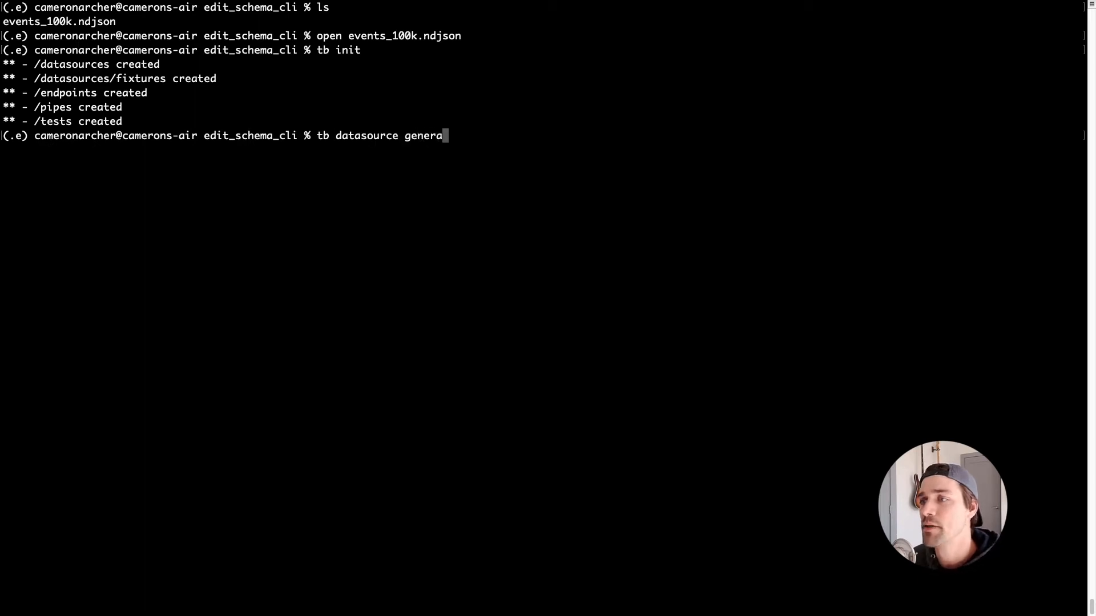
type("te events_100k.ndjson")
type("tb")
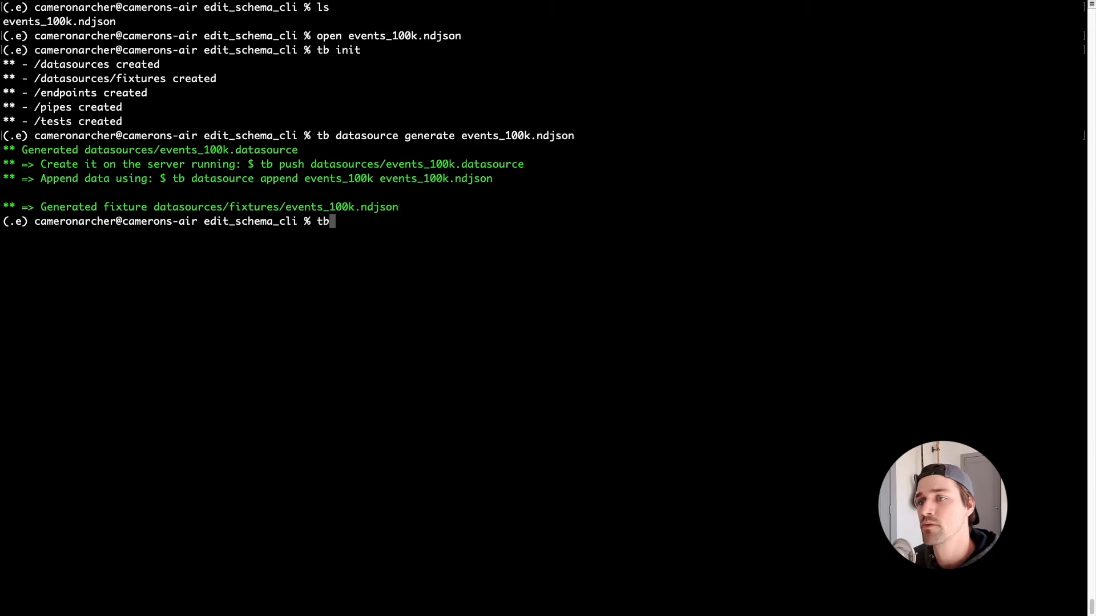
type("push datasources/events_100k.datasource")
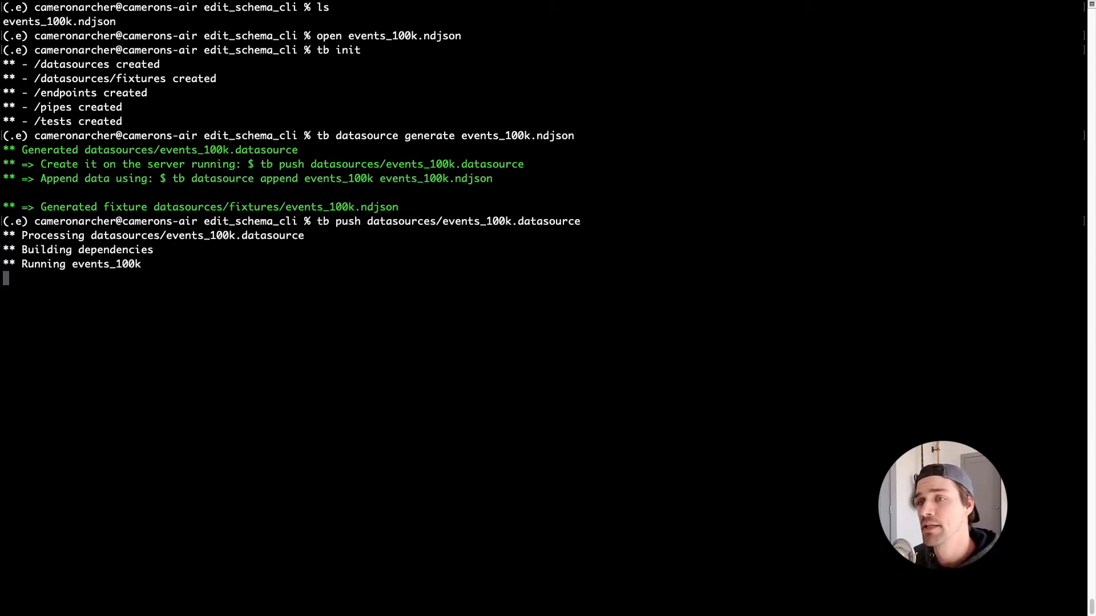
- Append events_100k.ndjson to events_100k and query its row count, returning 100,000
type("tb datasource a")
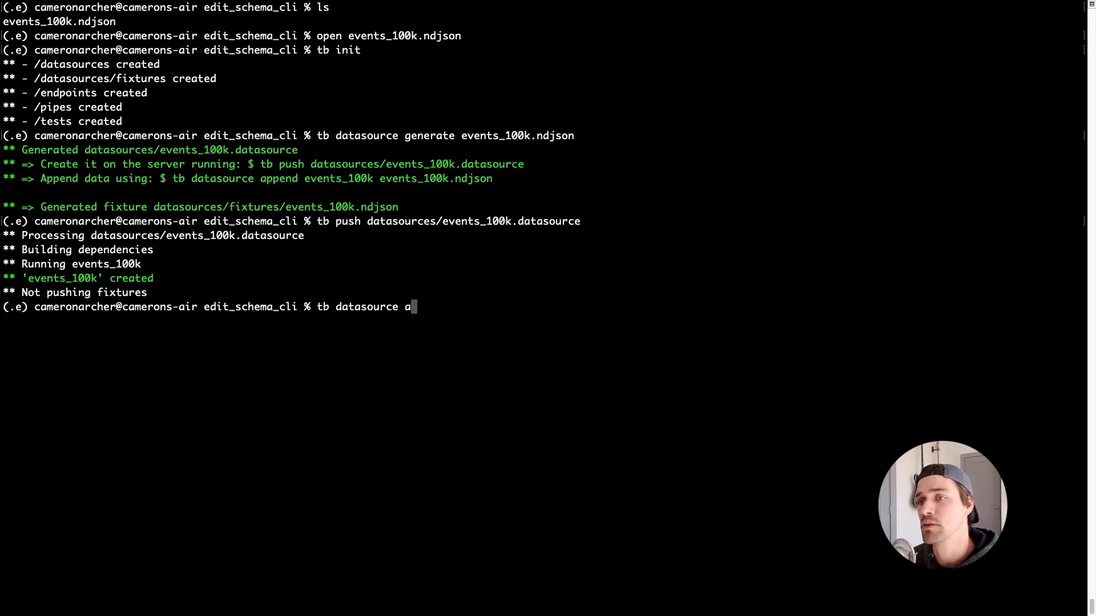
type("ppend events_100")
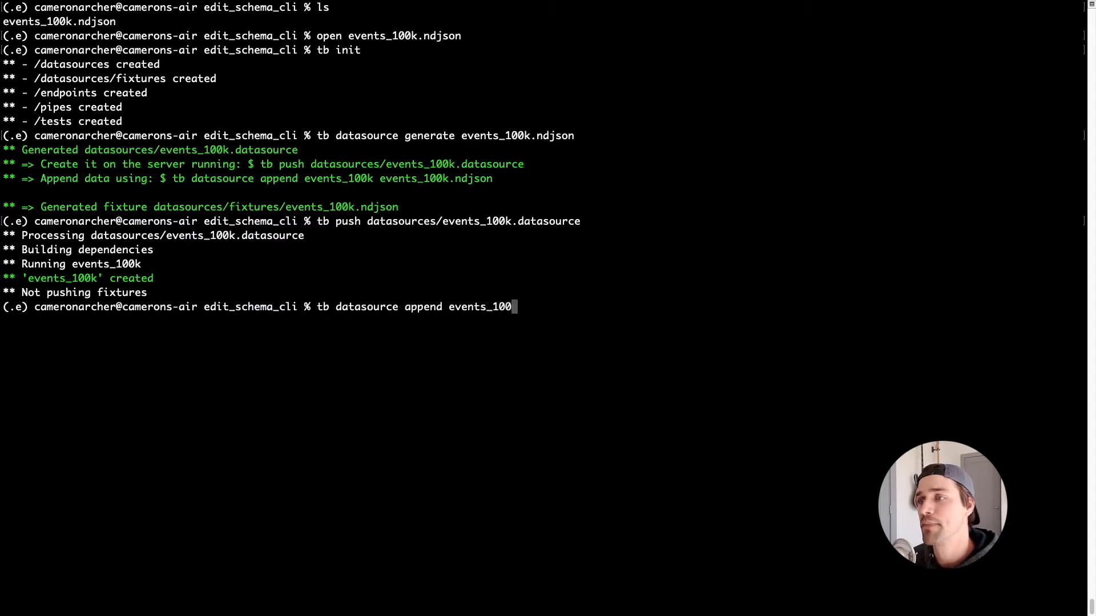
type("k events_100k.ndjson")
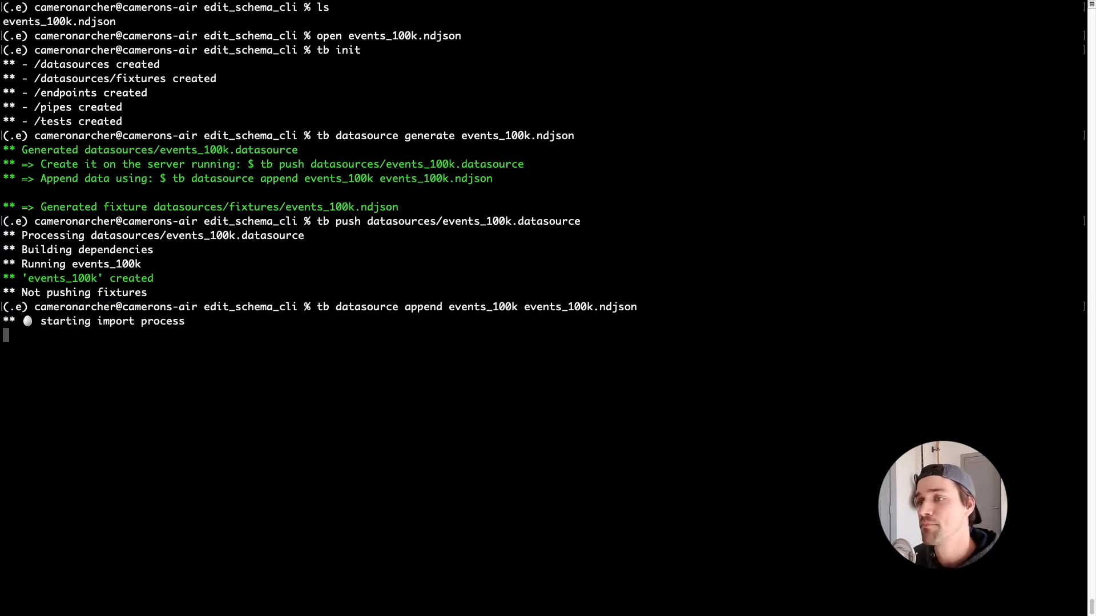
type("tb sql 'select count() from events_100k")
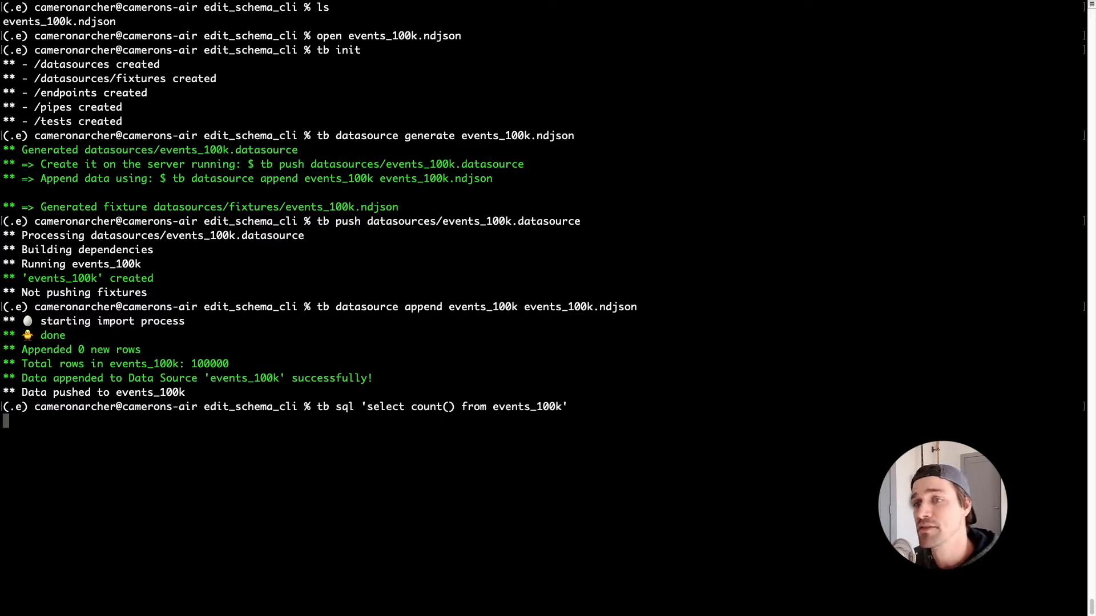
key("enter")
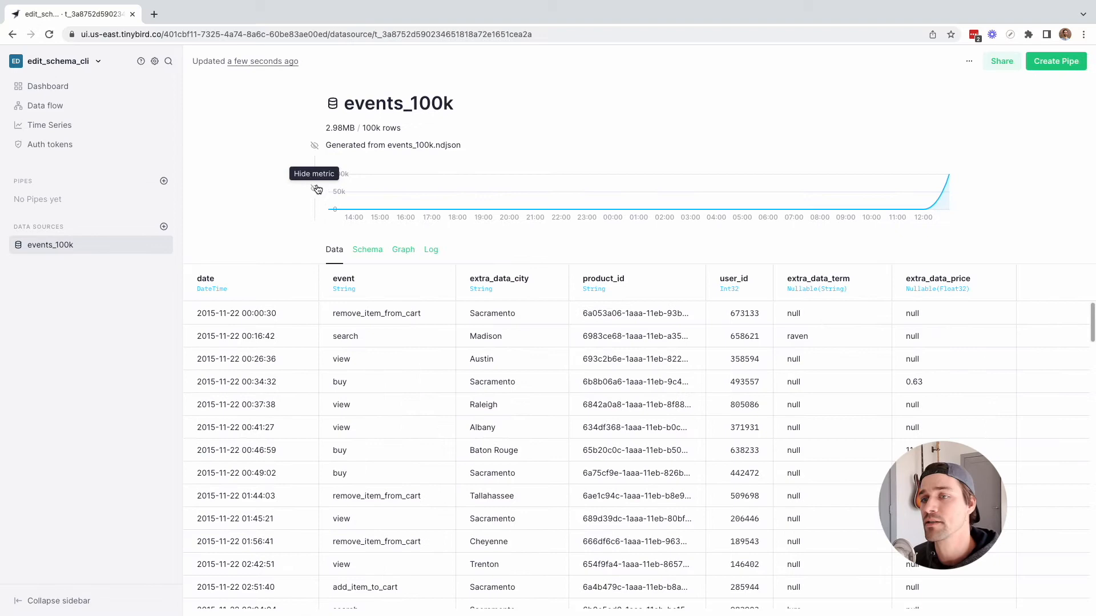
mouse_move(313, 130)
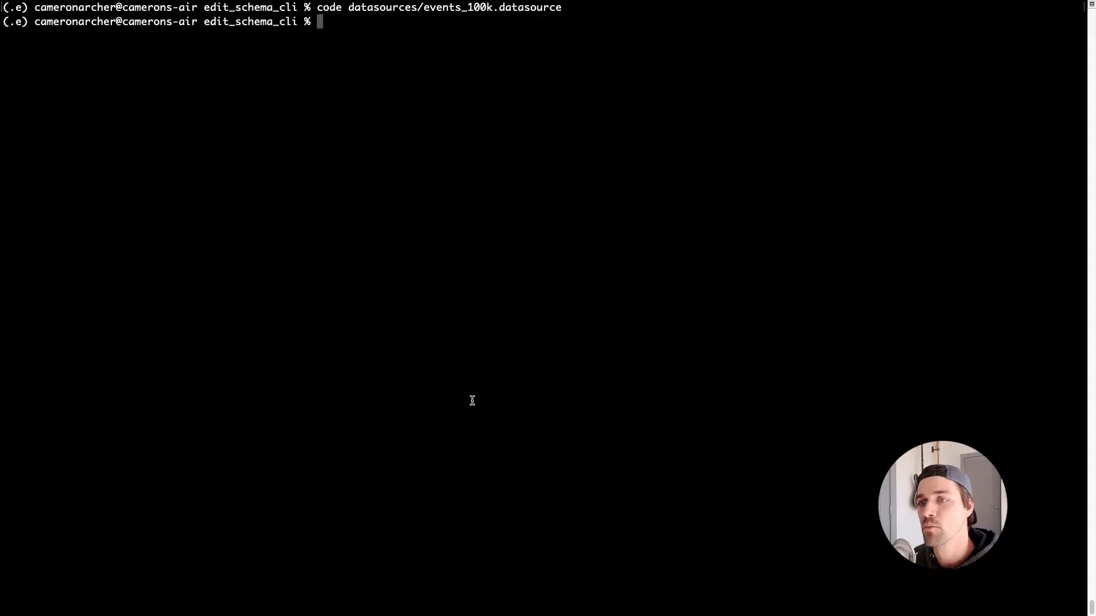
- Generate and push the nashville_buy_events pipe counting 'buy' events from events_100k
type("tb pipe generate n")
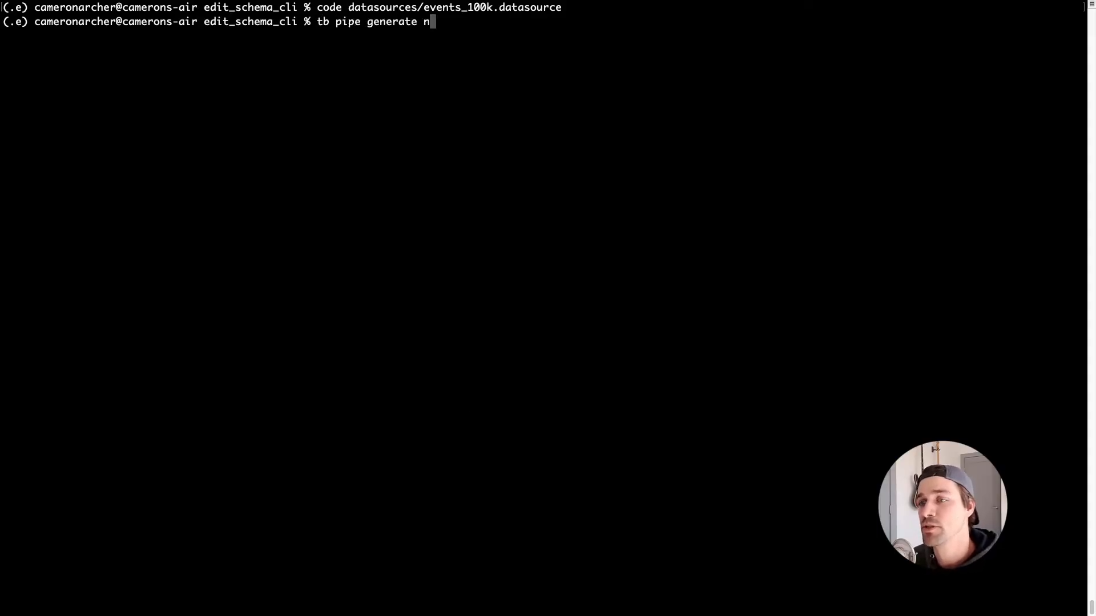
type("ashville_buy_events")
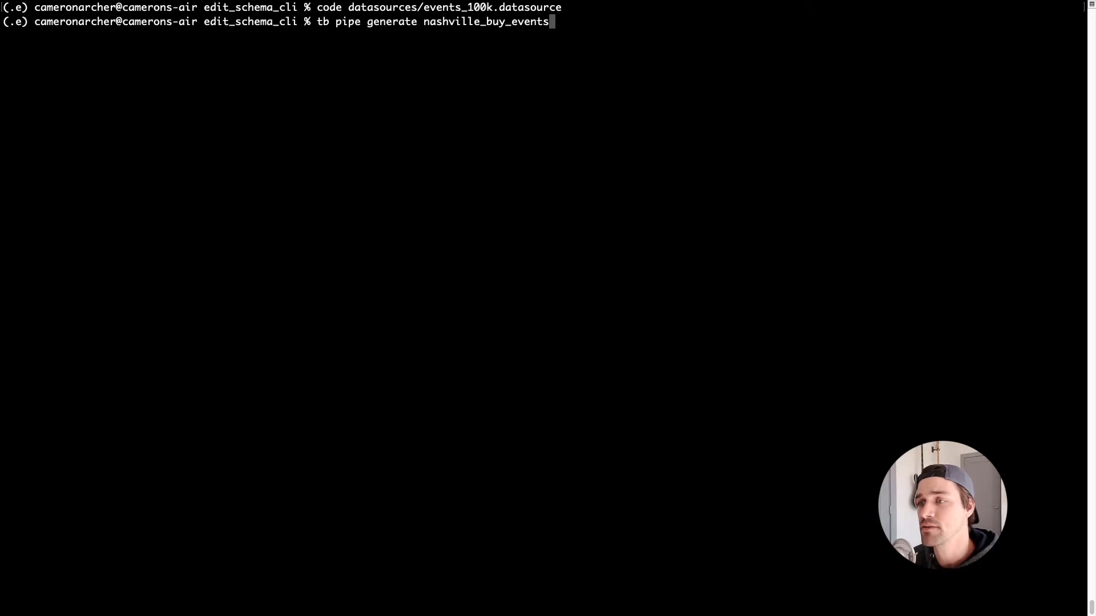
type("\"select count() from events_100k where extra_data_city = 'Nashville' and")
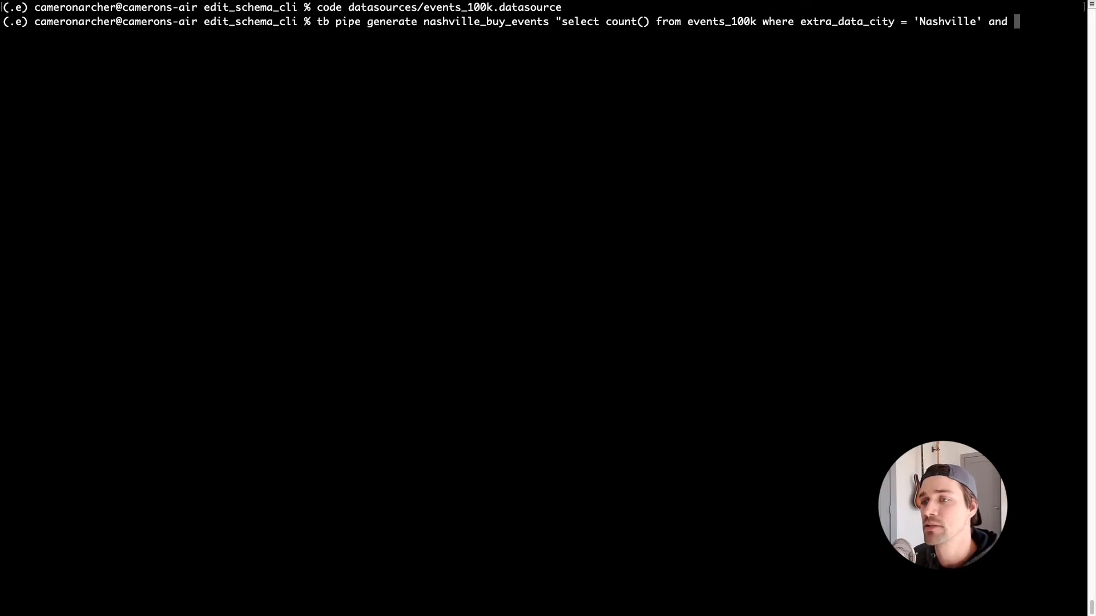
type("event = 'buy'\"")
type("tb pipe dat")
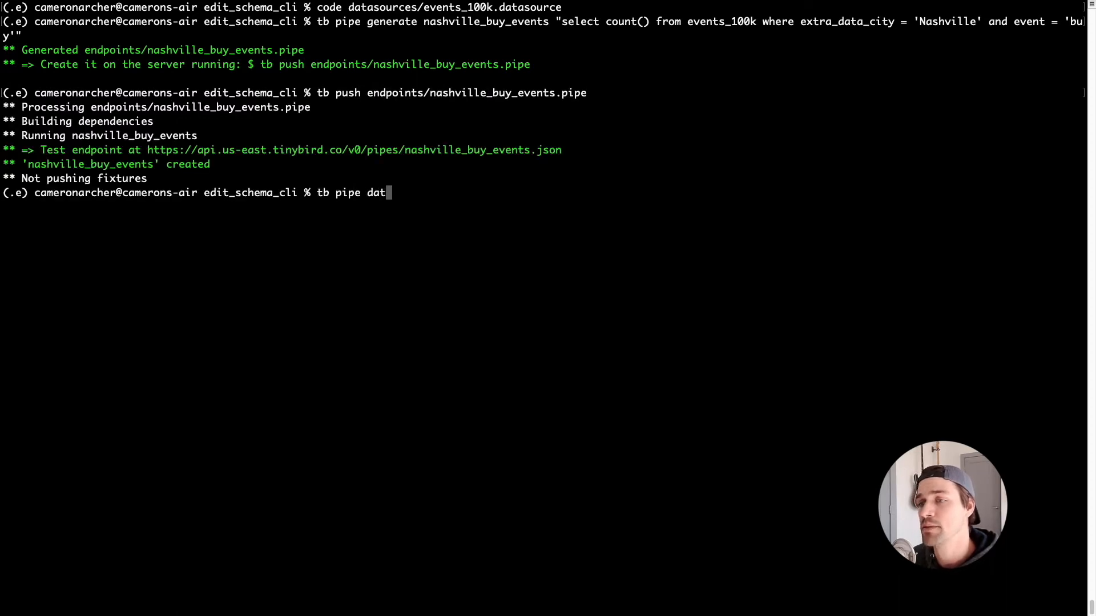
type("a nashville_buy_events")
type("cp datasources/")
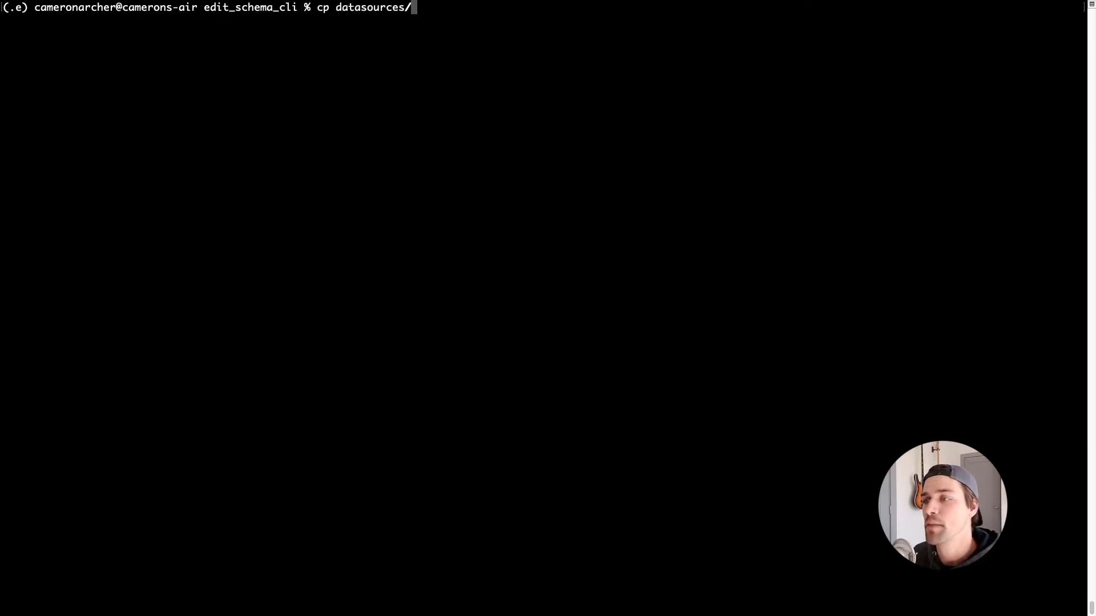
- Copy events_100k.datasource to refactor_events_100k.datasource and load it in VS Code
type("events_100k.datasource datasources/refactor_events_100k.datasource")
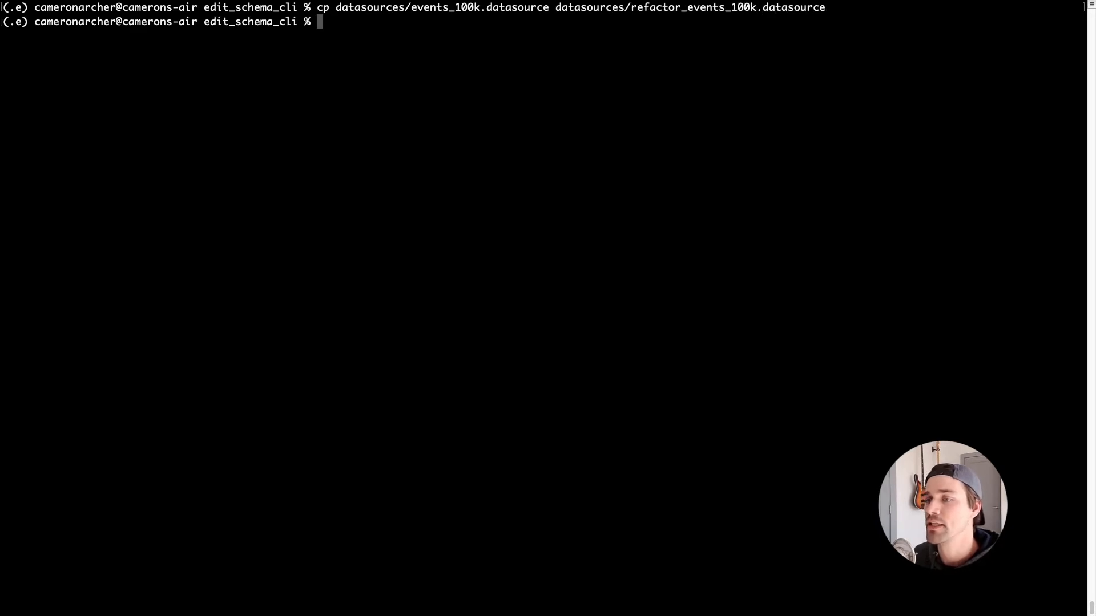
type("code datasources/refactor_events_100k.datasource")
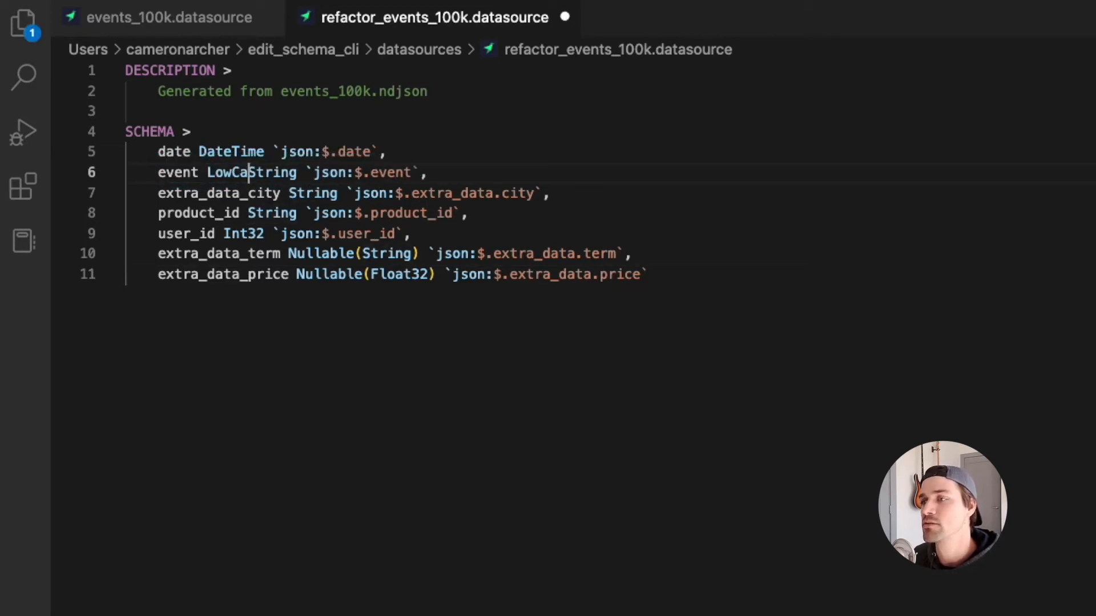
- Make event LowCardinality and add ENGINE_SORTING_KEY city, event, date to the schema
type("rdinality(")
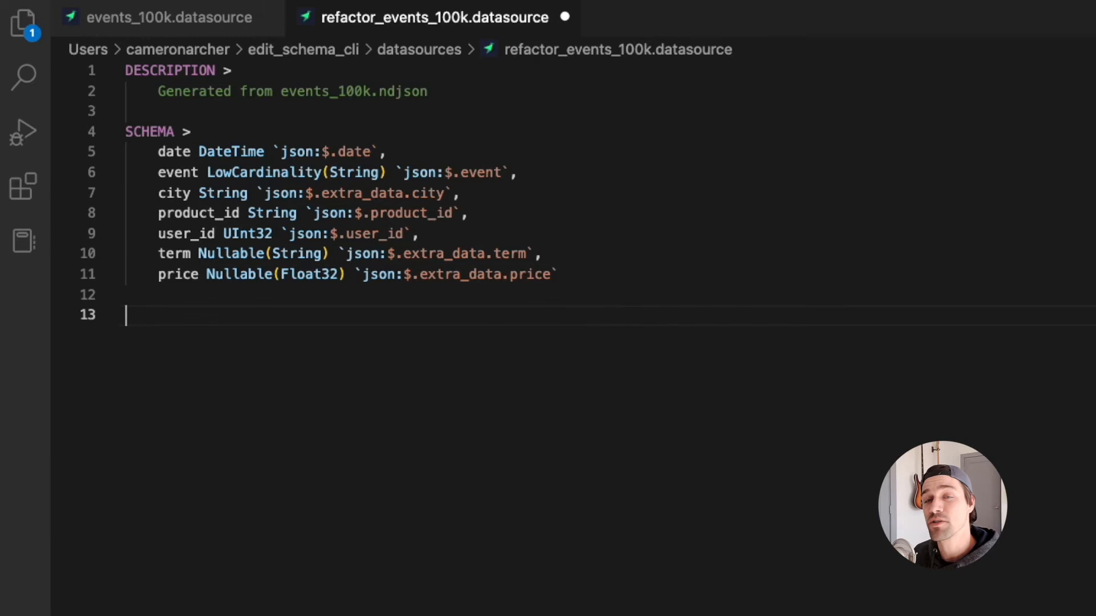
type("ENGINE_SORTING_KEY cit")
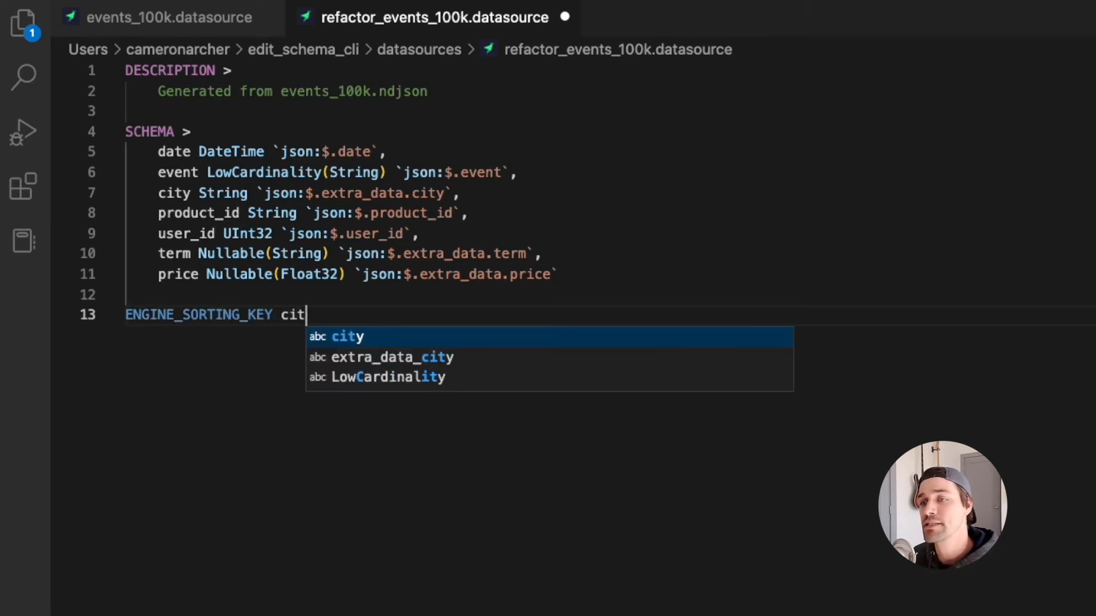
type("y, event, date")
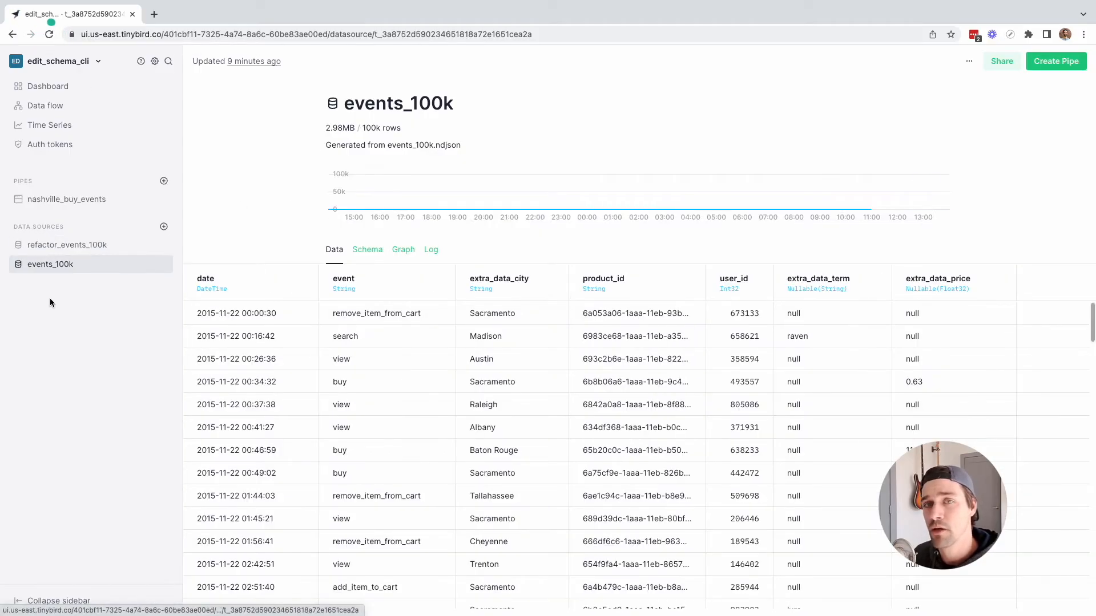
- View refactor_events_100k details, highlighting its 2.31MB size for the same 100k rows
left_click(68, 244)
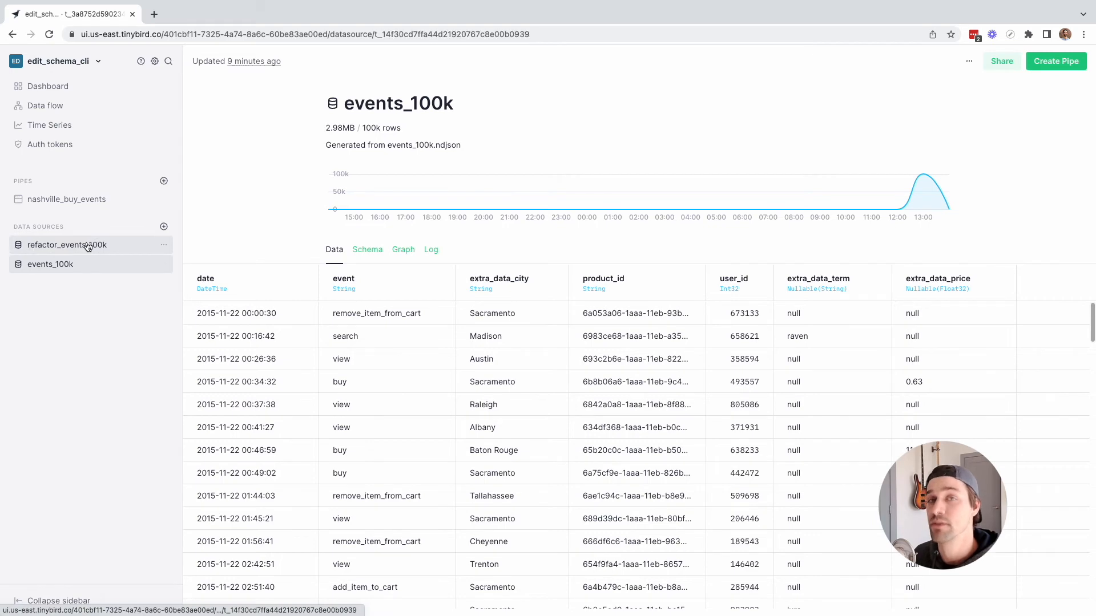
left_click(68, 245)
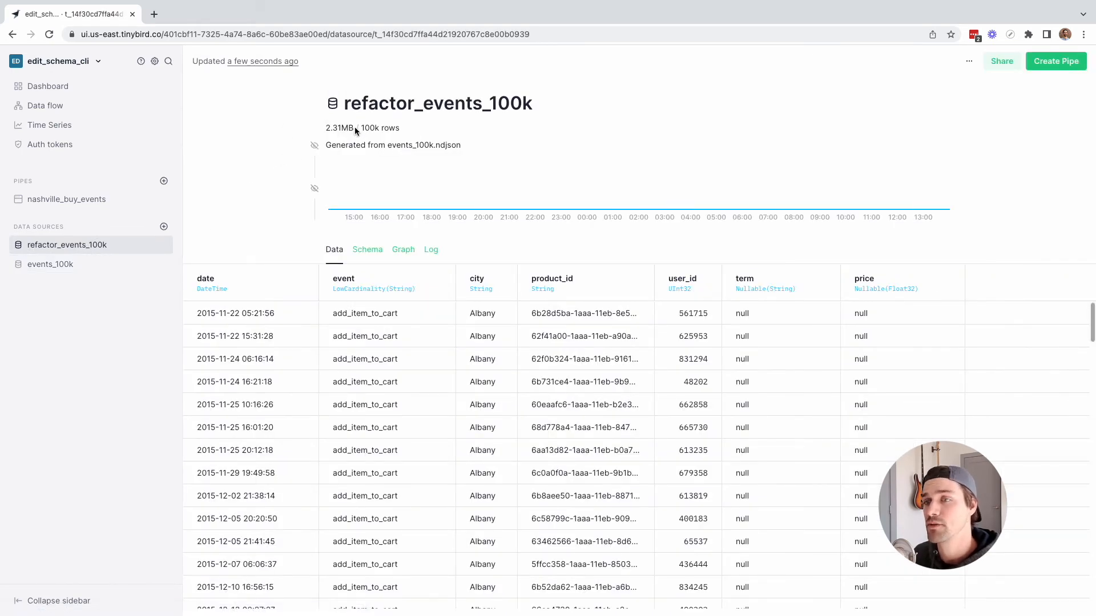
double_click(339, 127)
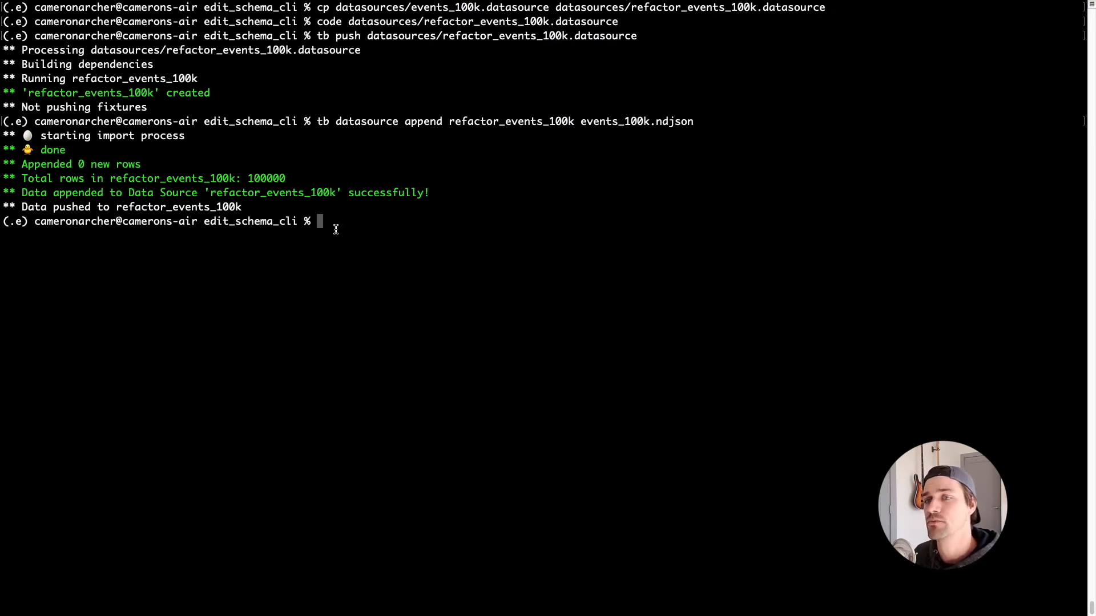
type("code endpoints/")
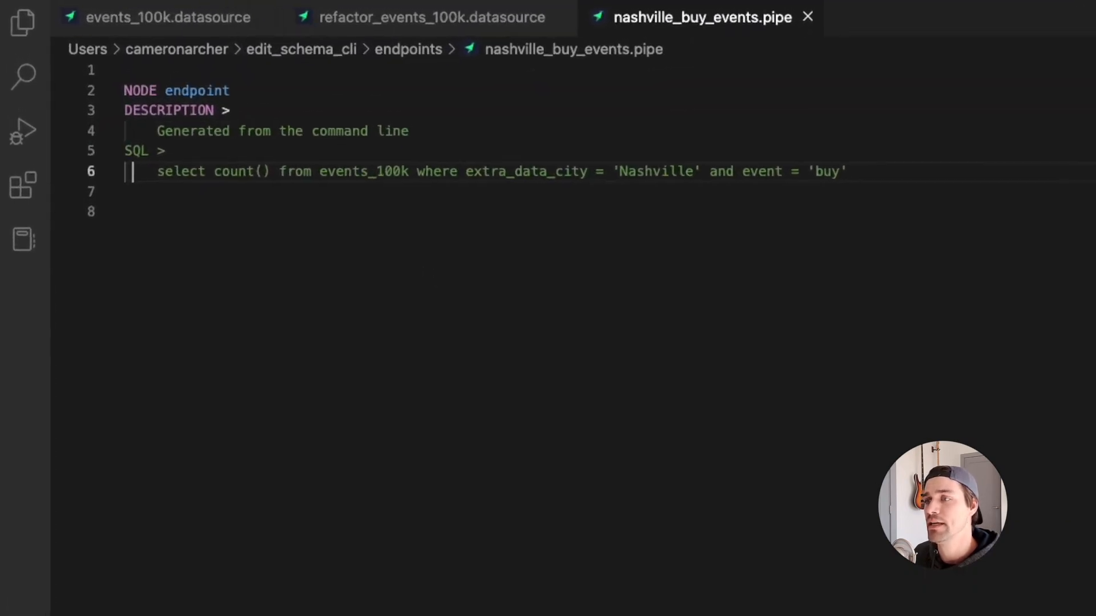
- Change the nashville_buy_events FROM table to refactor_events_100k
type("ref")
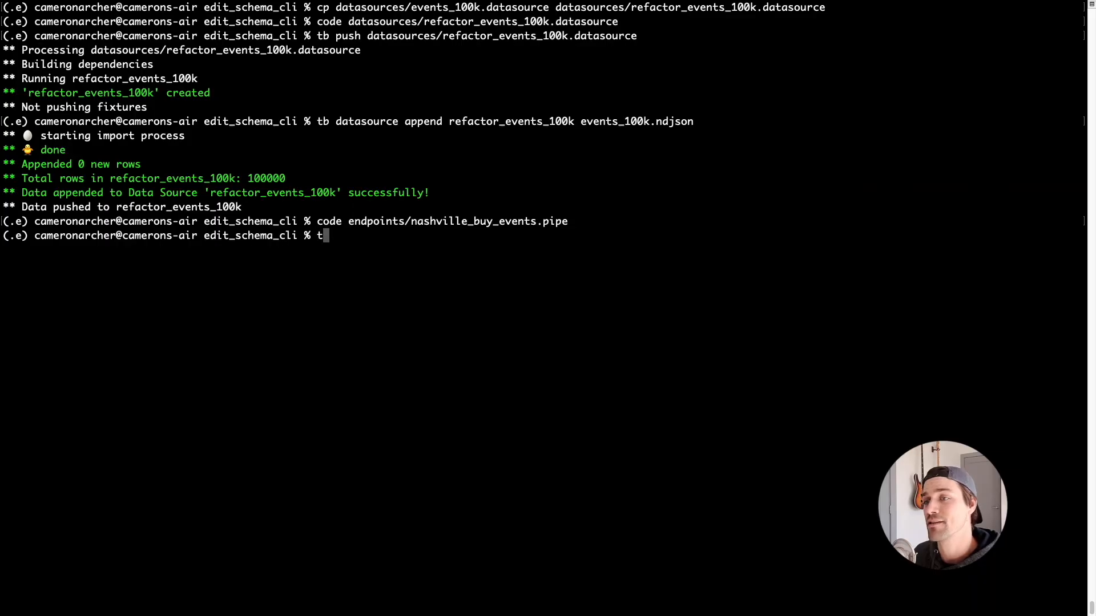
- Re-push nashville_buy_events and highlight read bytes dropping from 3.65 MB to 952.46 KB
type("b push endpoints/n")
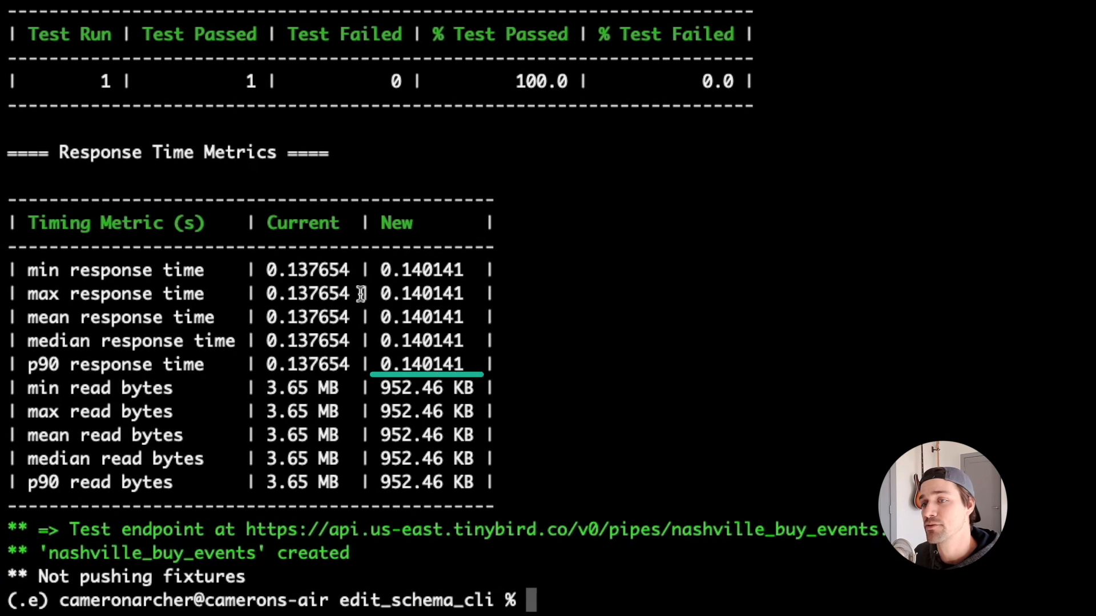
left_click_drag(374, 388, 481, 482)
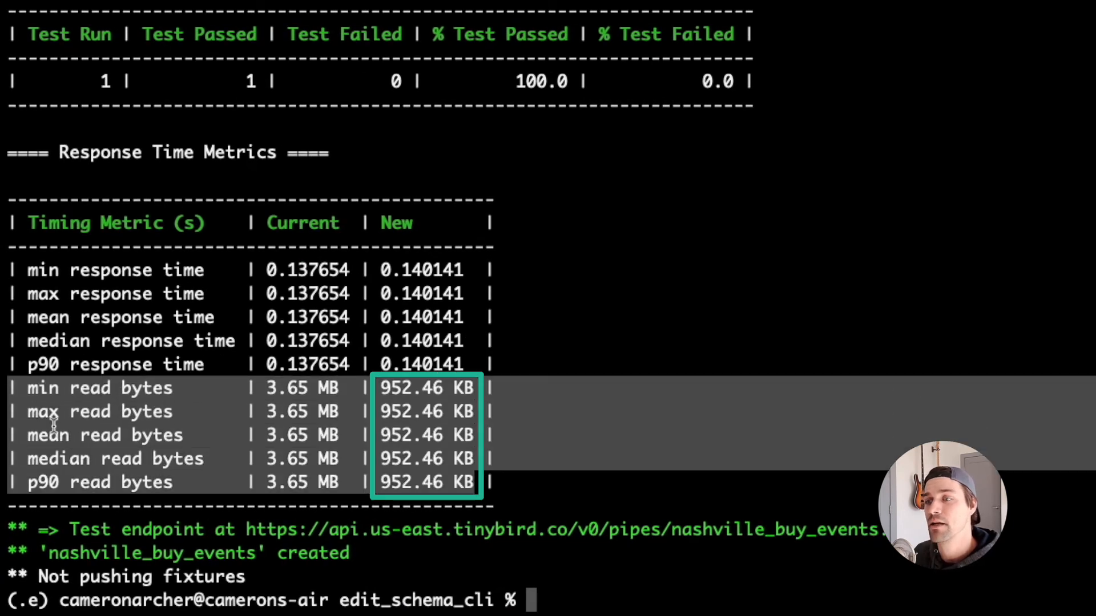
mouse_move(138, 471)
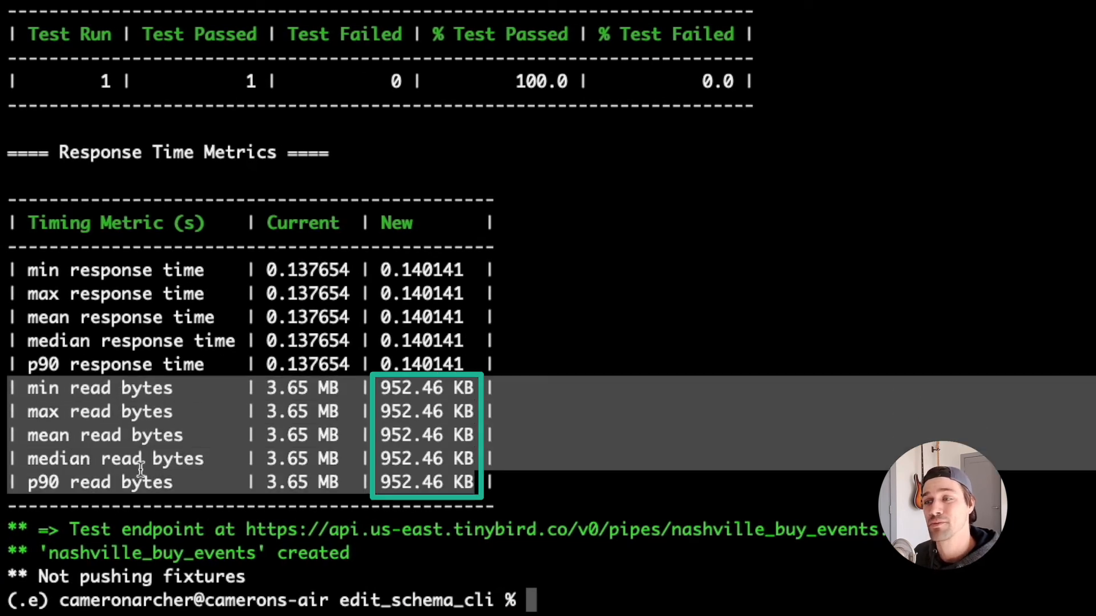